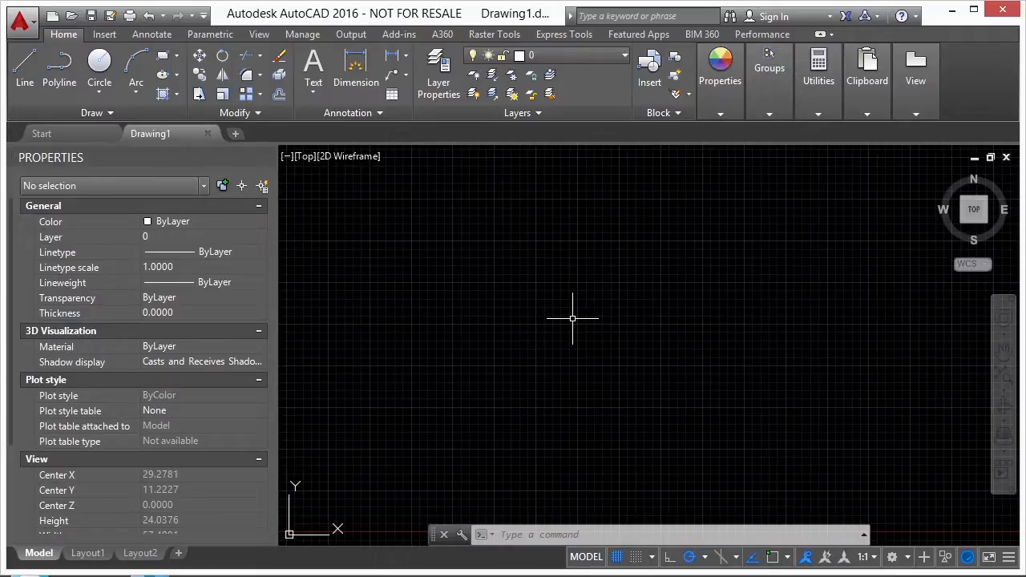
Open MODEL-BEAM_CLAMP-ANGLE.dwg via the OPEN command and Select File dialog
{"action": "type", "text": "OPEN"}
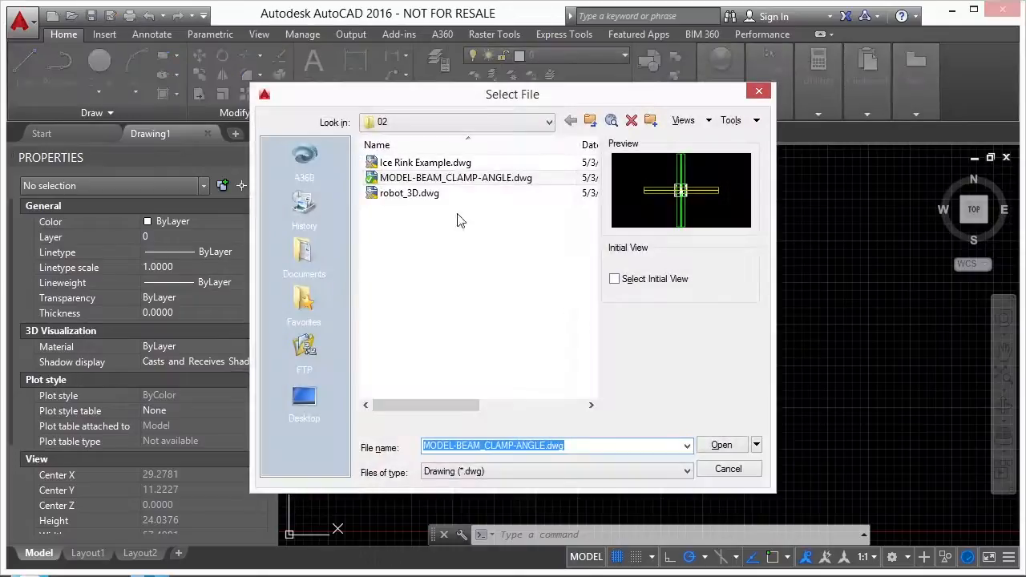
{"action": "left_click", "coordinate": [455, 177]}
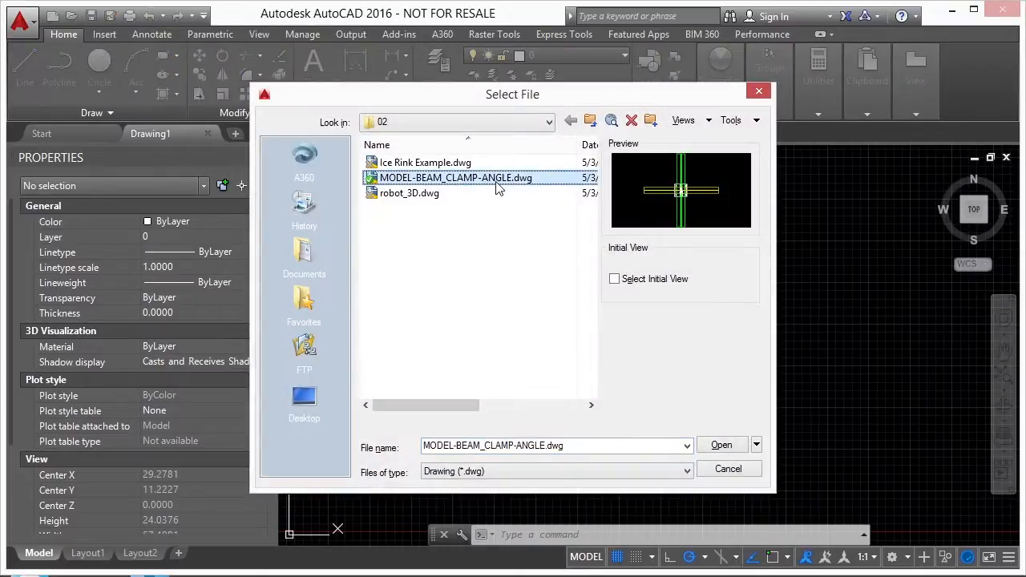
{"action": "left_click", "coordinate": [722, 446]}
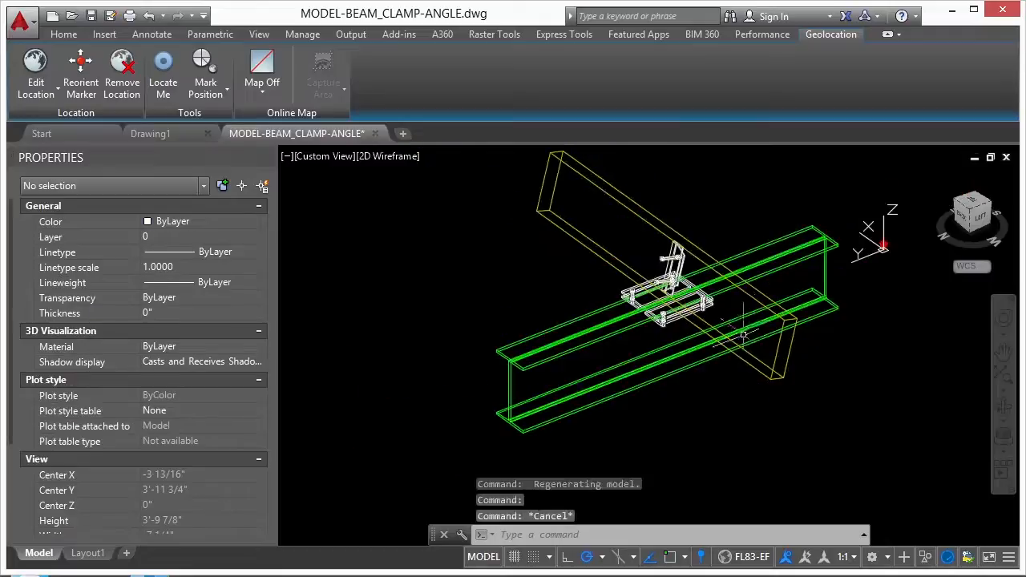
{"action": "mouse_move", "coordinate": [439, 322]}
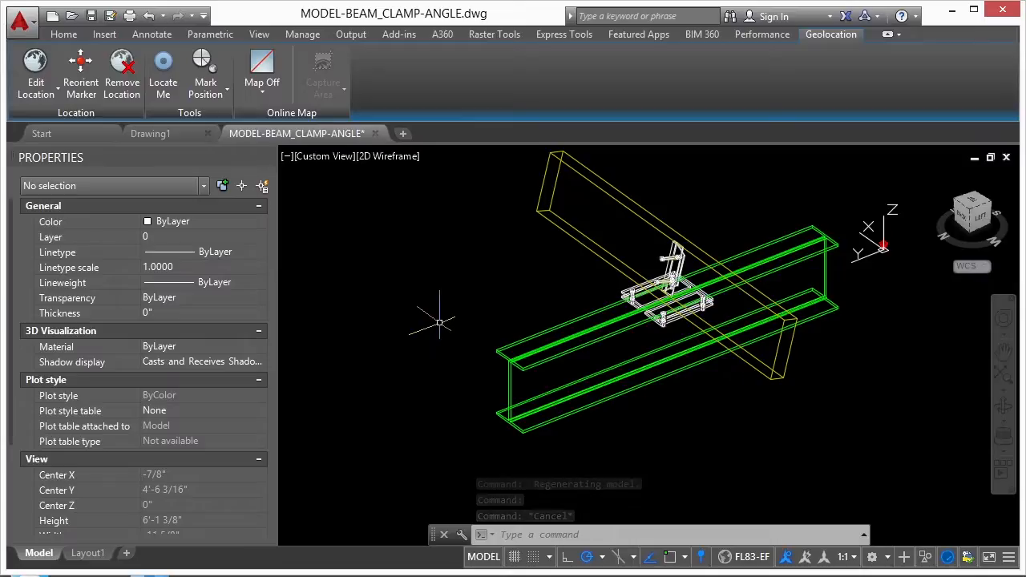
{"action": "mouse_move", "coordinate": [446, 321]}
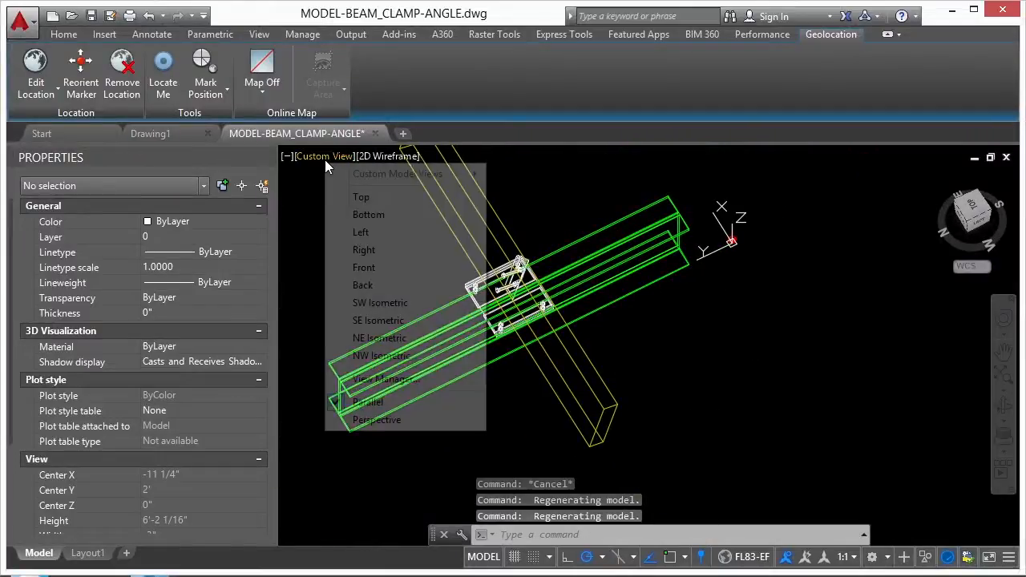
View the beam clamp from the Top, then orbit it into a tilted 3D view
{"action": "left_click", "coordinate": [361, 196]}
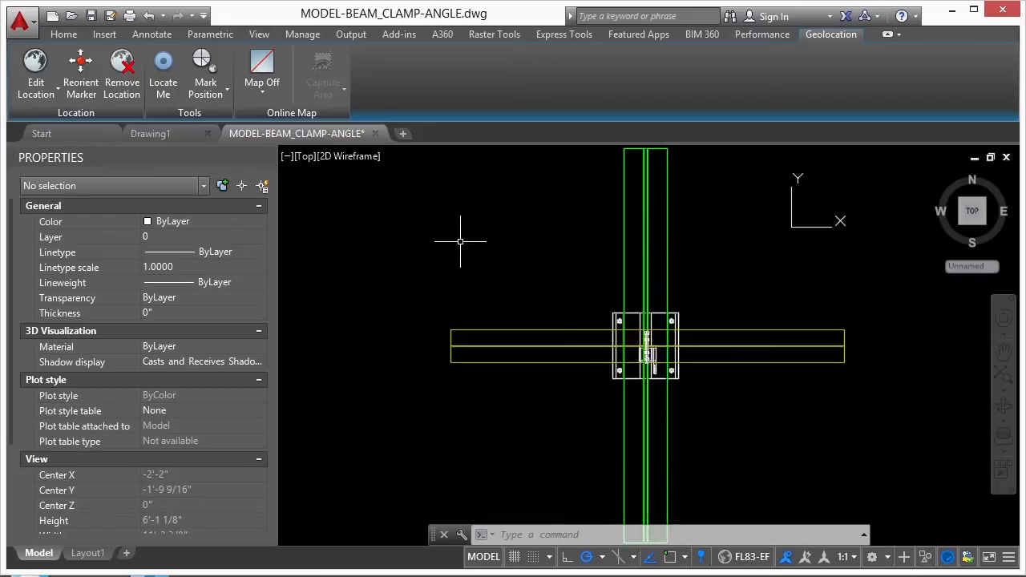
{"action": "mouse_move", "coordinate": [551, 295]}
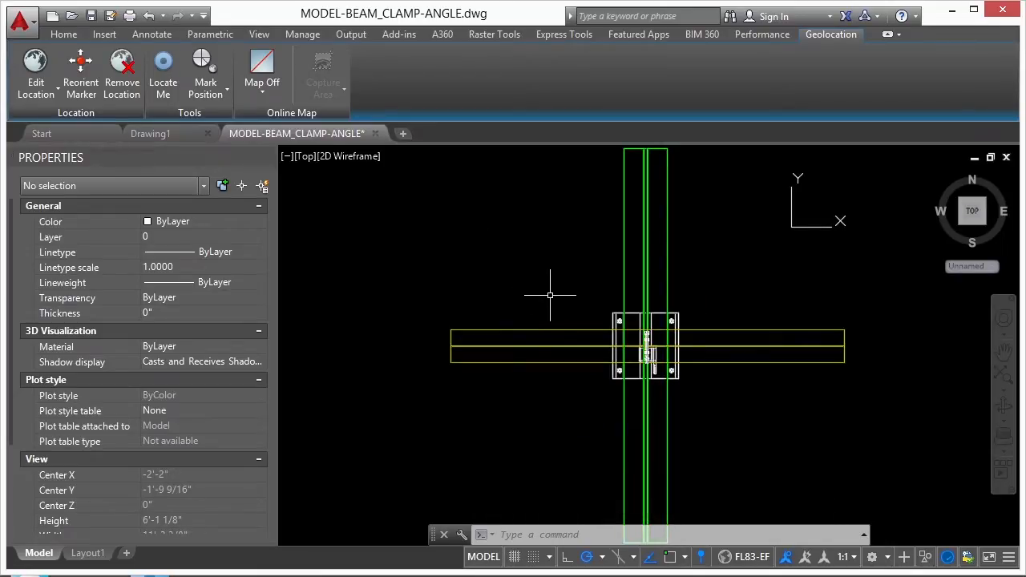
{"action": "mouse_move", "coordinate": [542, 292]}
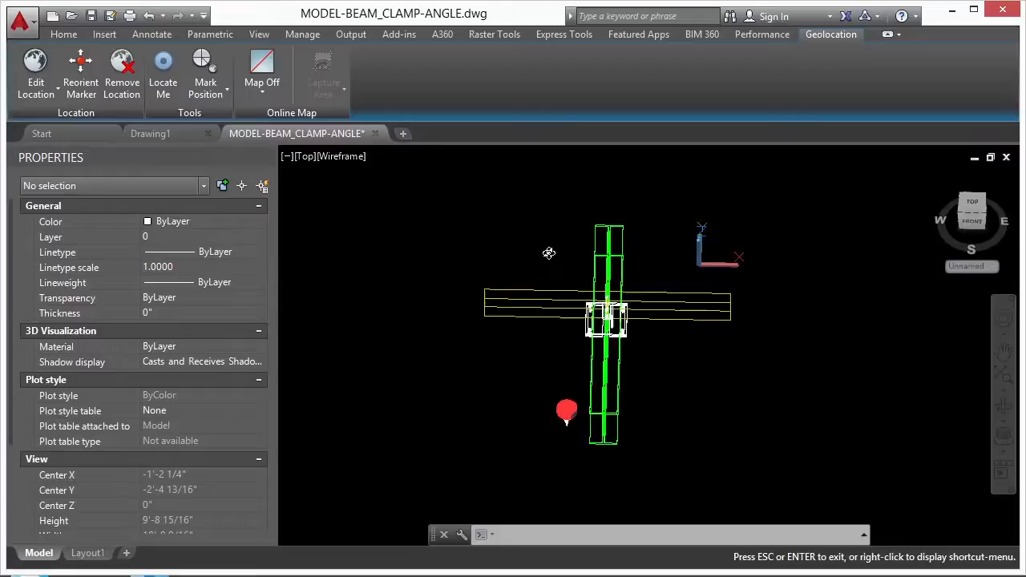
{"action": "left_click_drag", "start_coordinate": [548, 253], "coordinate": [600, 414]}
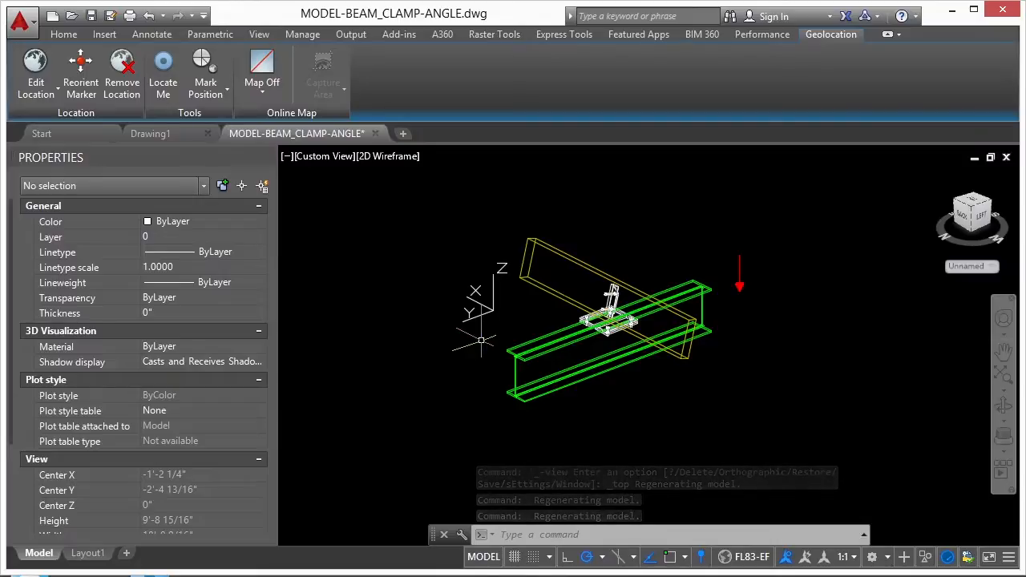
{"action": "mouse_move", "coordinate": [376, 411]}
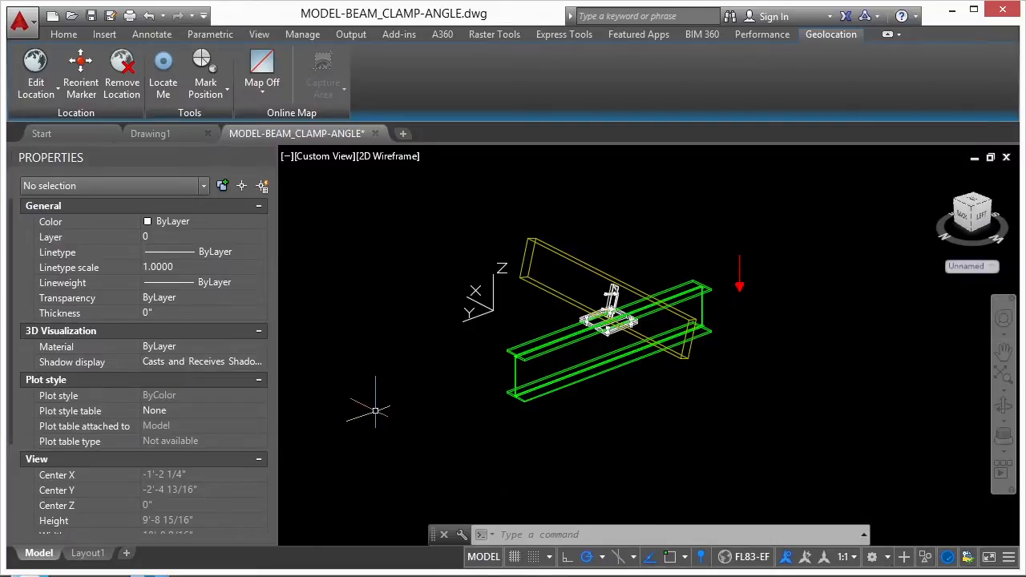
Switch to Layout1, activate its viewport and set it to the Top view
{"action": "left_click", "coordinate": [87, 552]}
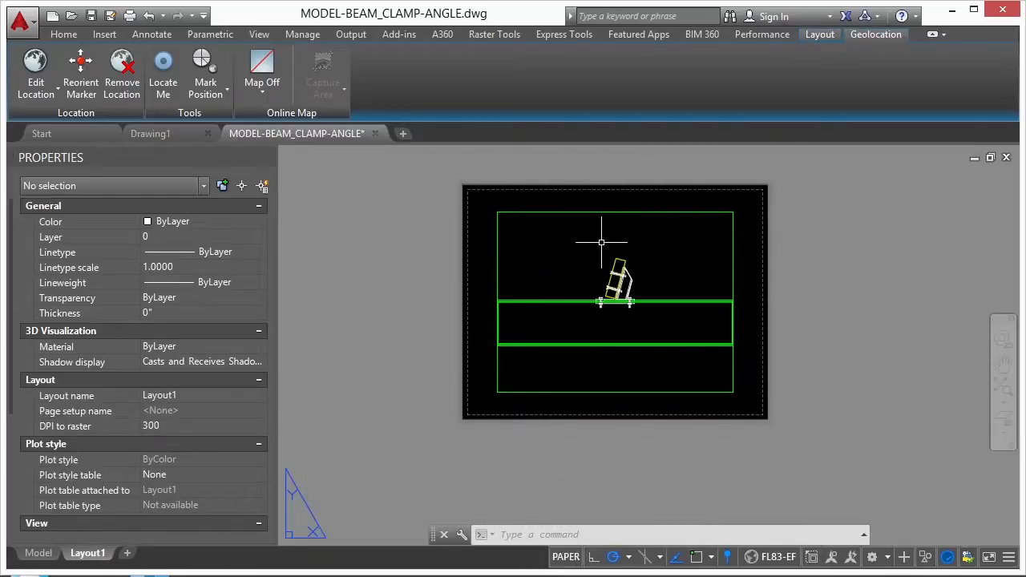
{"action": "double_click", "coordinate": [616, 304]}
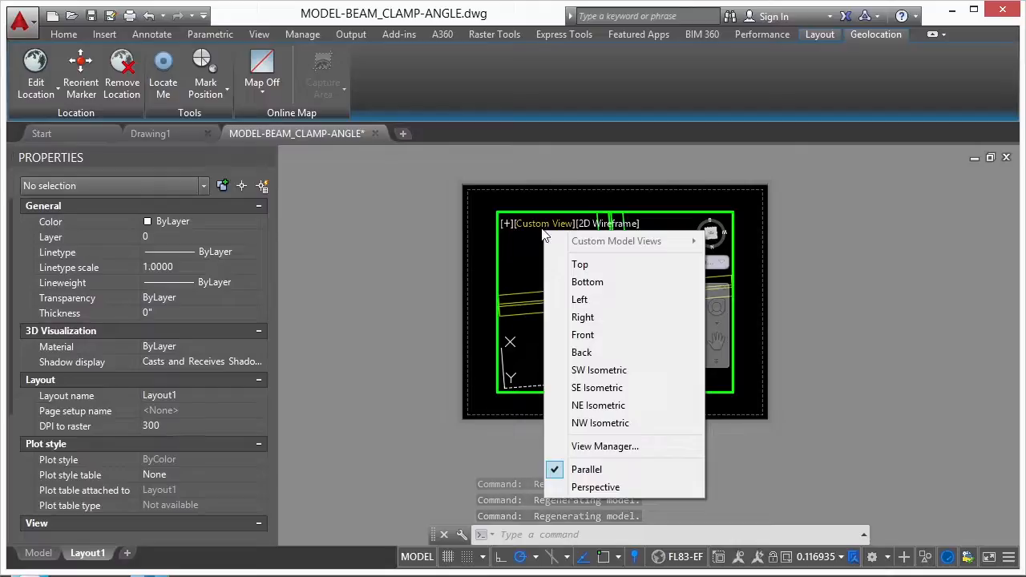
{"action": "left_click", "coordinate": [581, 263]}
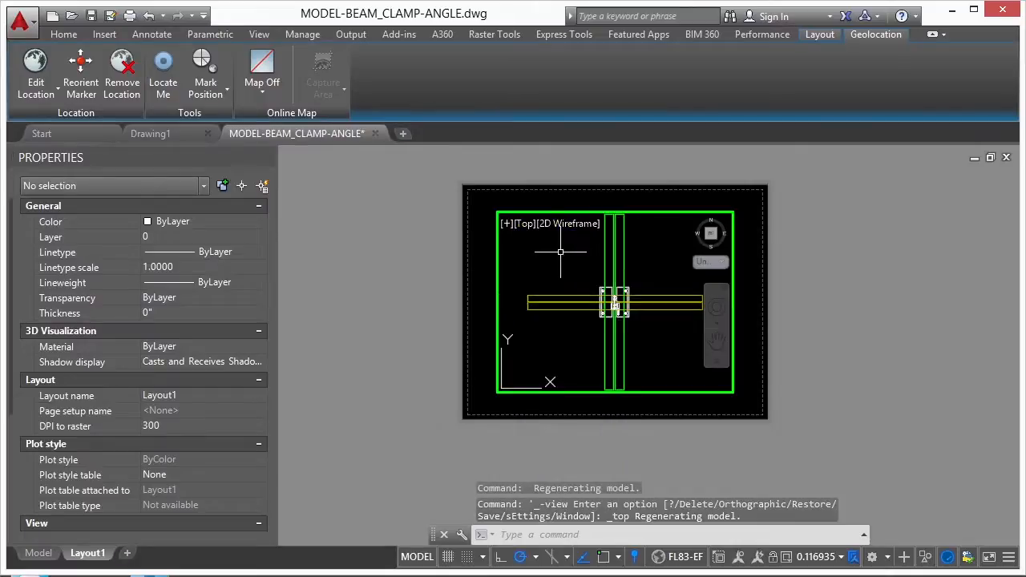
{"action": "mouse_move", "coordinate": [550, 255]}
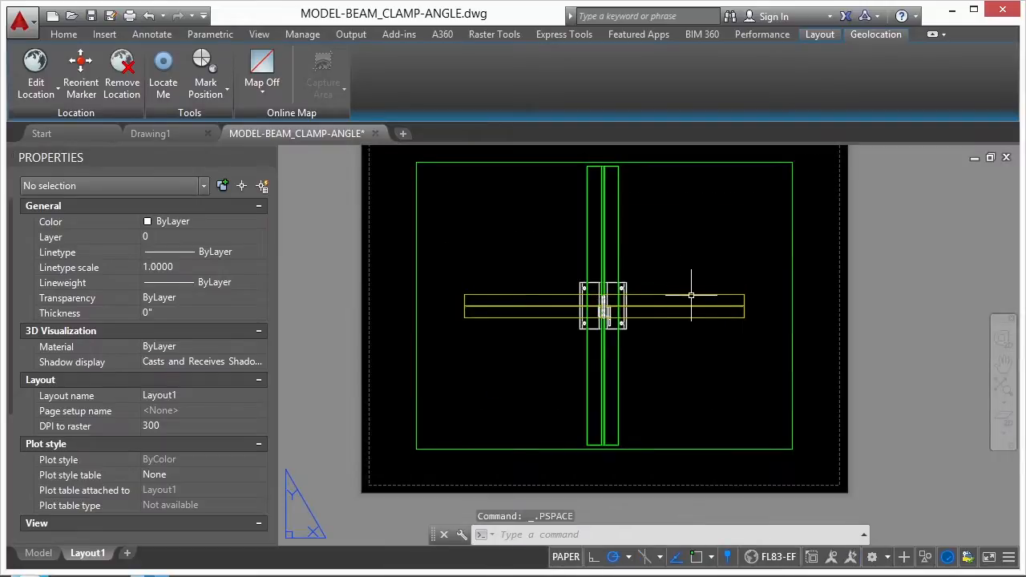
{"action": "mouse_move", "coordinate": [695, 275]}
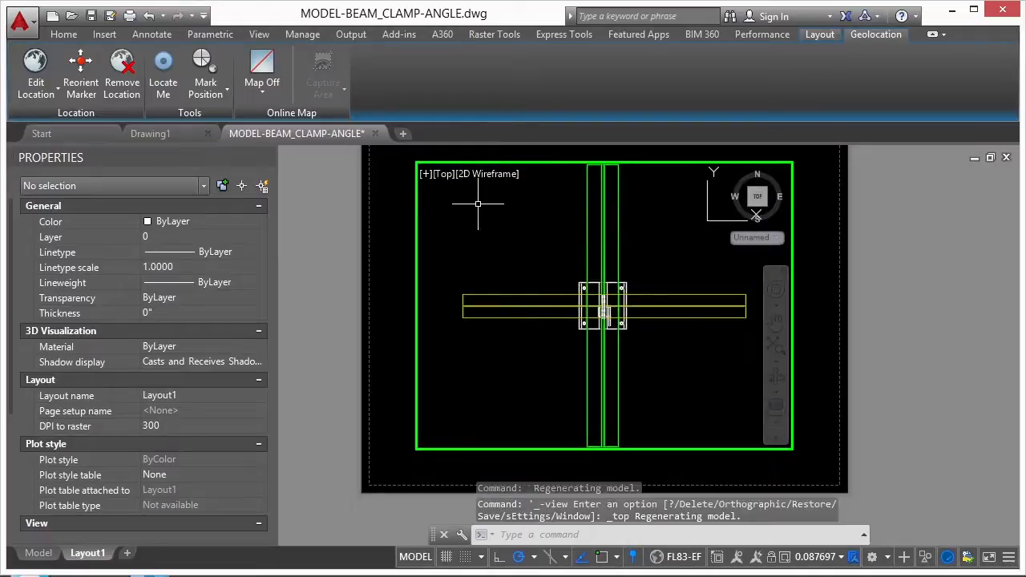
{"action": "mouse_move", "coordinate": [441, 178]}
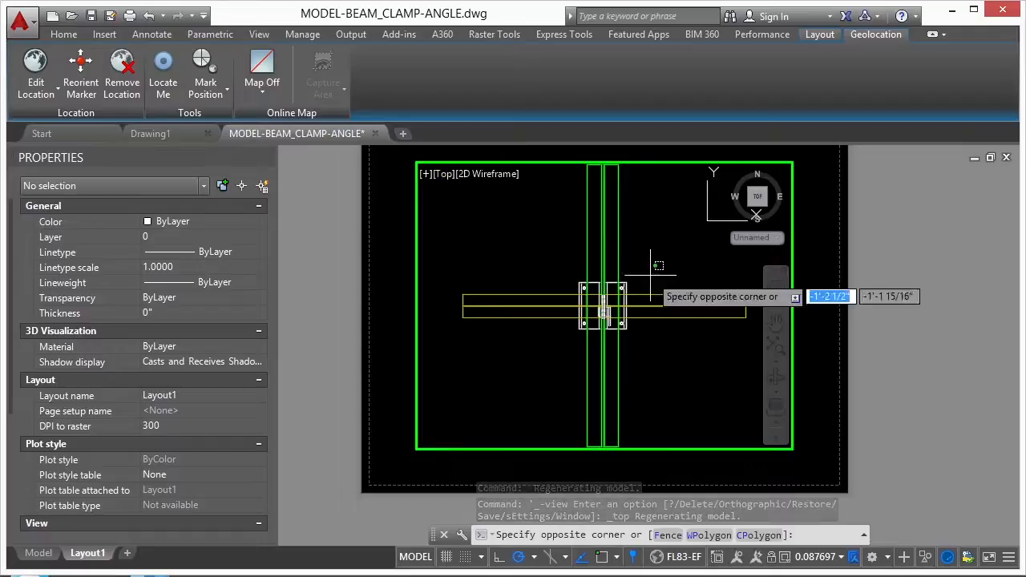
{"action": "key", "text": "Escape"}
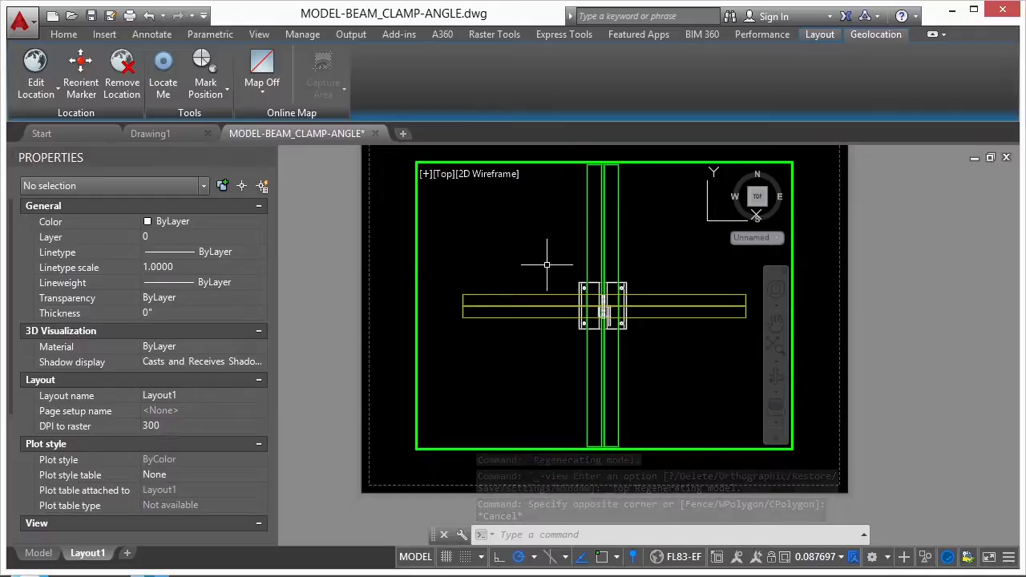
{"action": "left_click", "coordinate": [443, 173]}
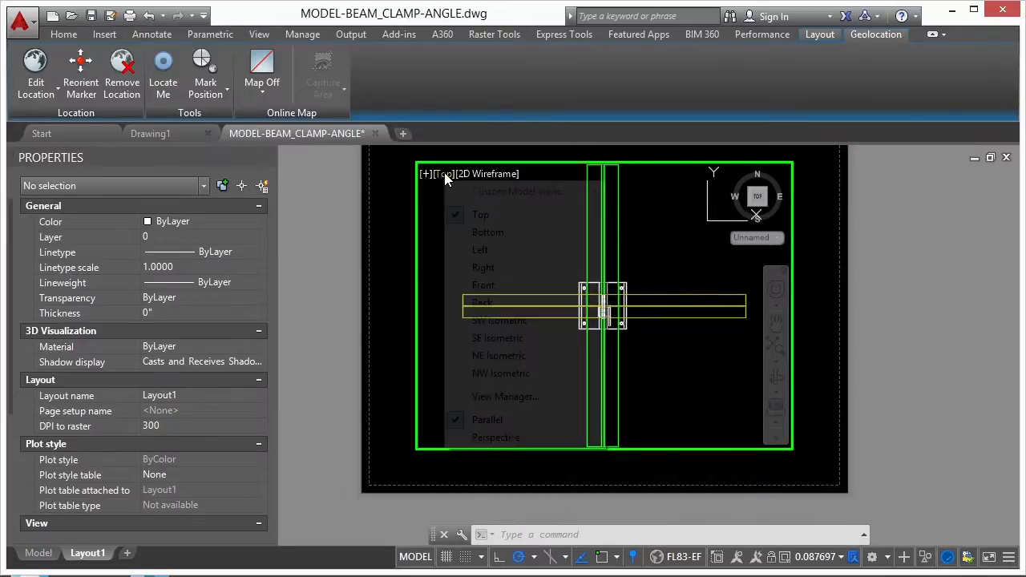
{"action": "mouse_move", "coordinate": [497, 233]}
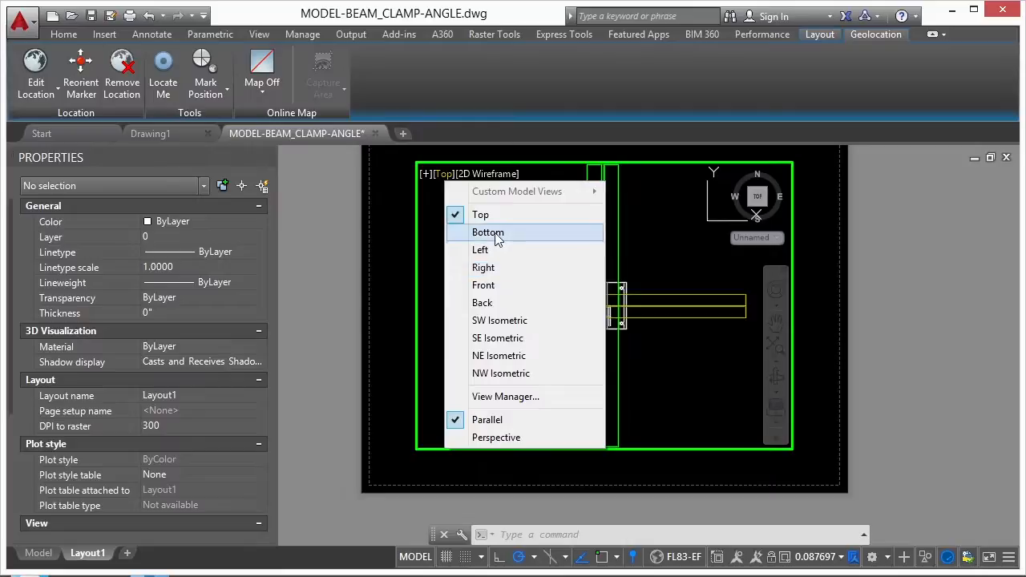
{"action": "left_click", "coordinate": [481, 250]}
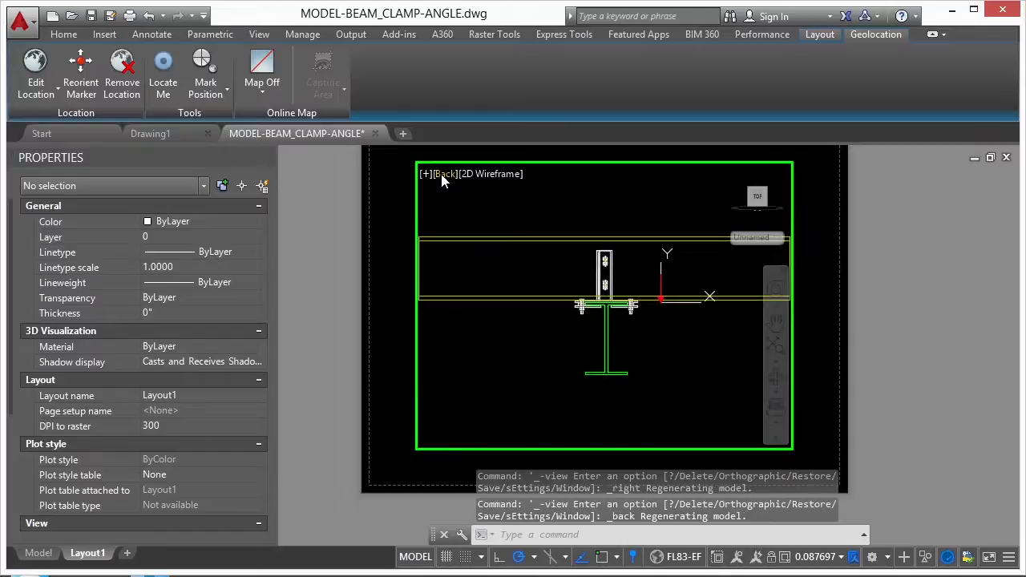
{"action": "left_click", "coordinate": [472, 173]}
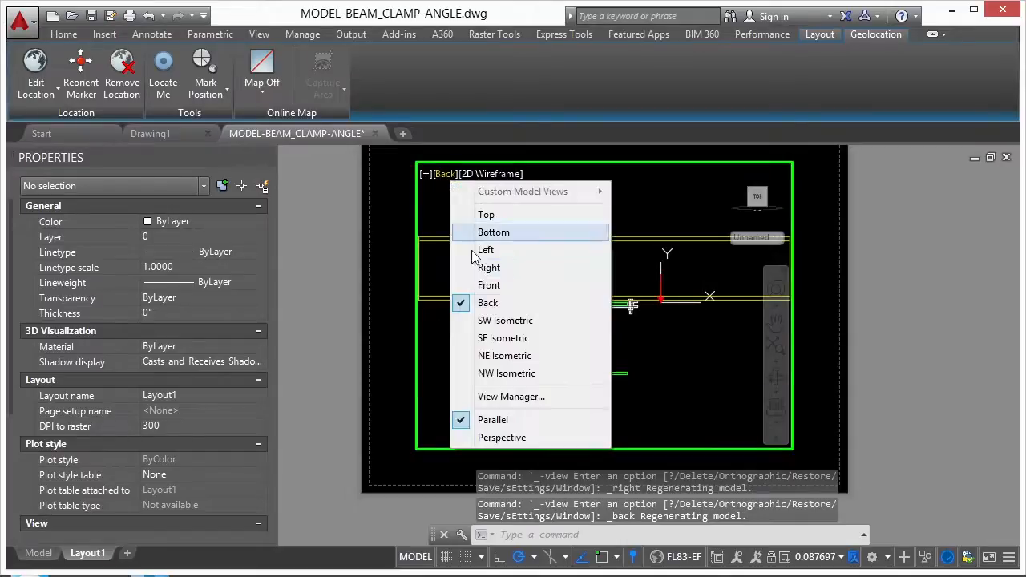
{"action": "left_click", "coordinate": [510, 321]}
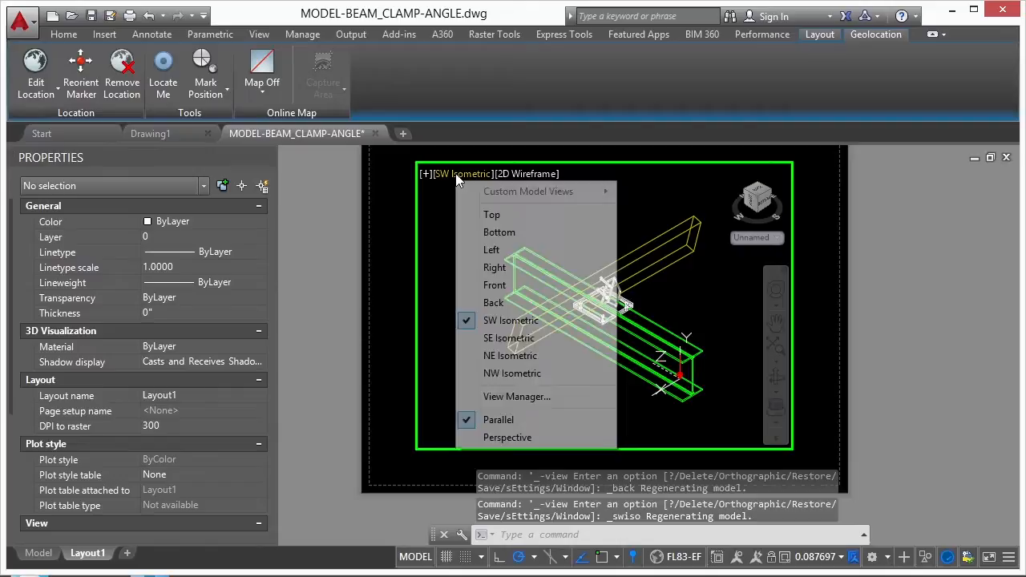
{"action": "left_click", "coordinate": [490, 215]}
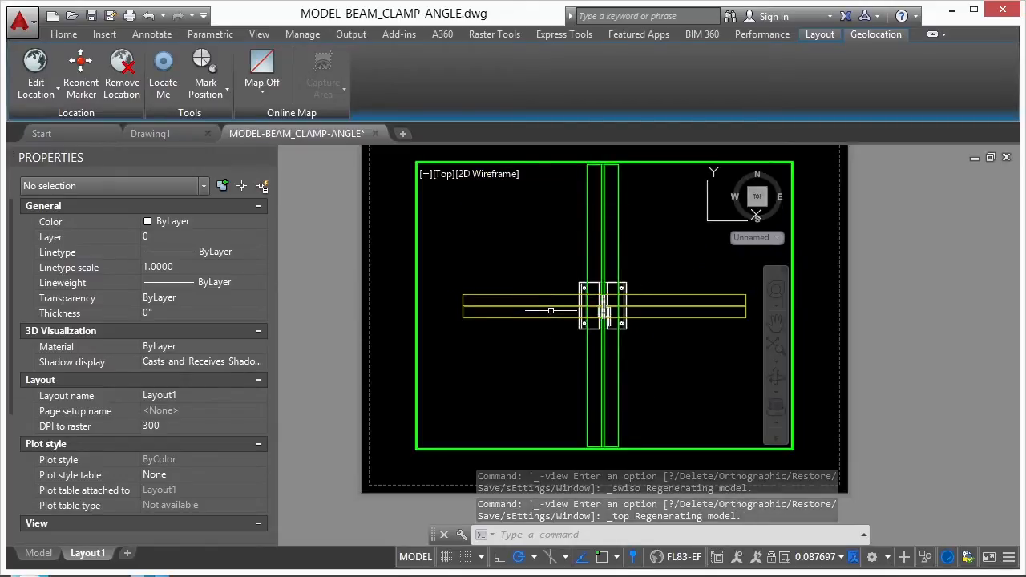
Run DVIEW on all the beam clamp geometry and choose the Twist option
{"action": "type", "text": "DVie"}
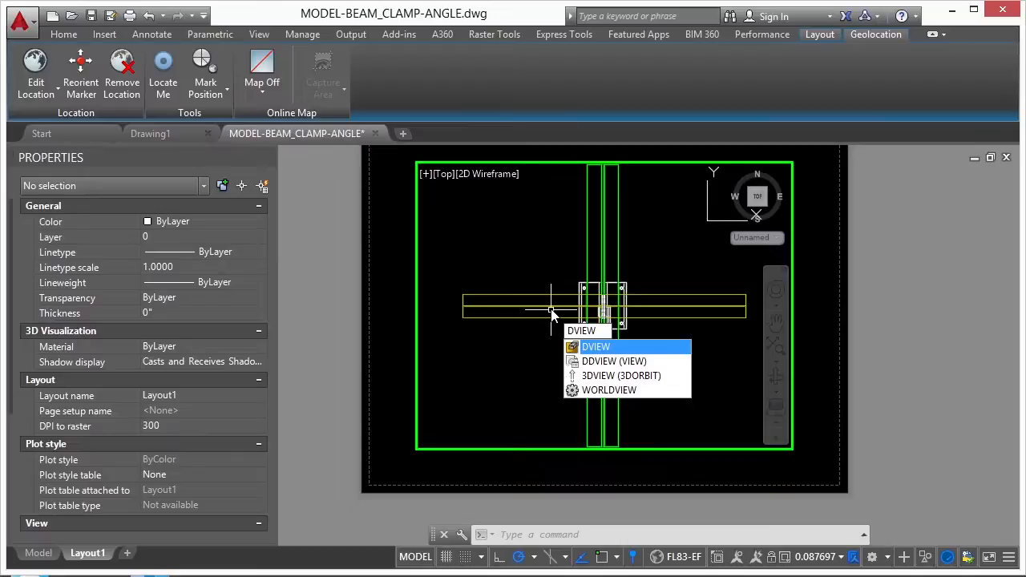
{"action": "left_click", "coordinate": [595, 347]}
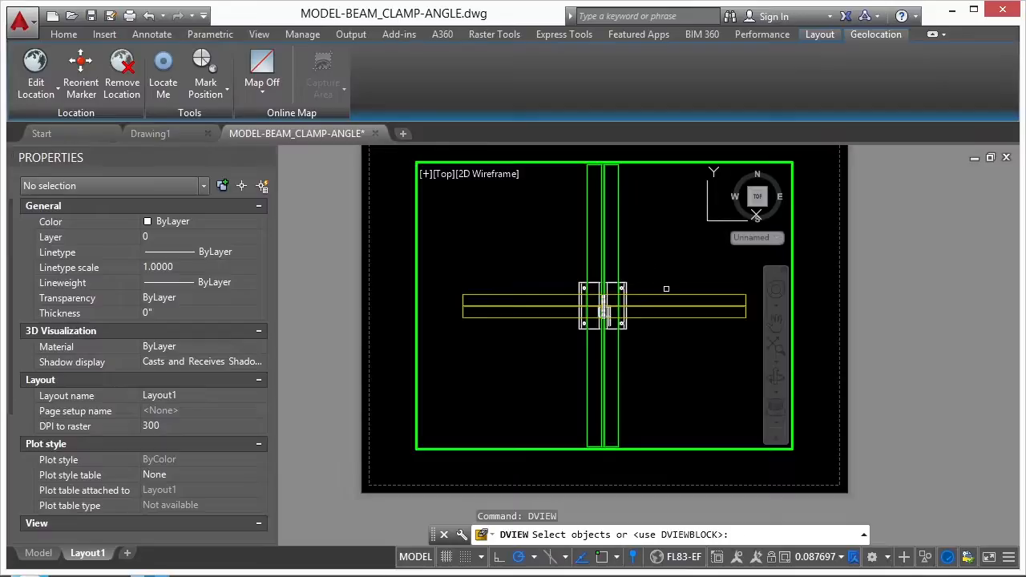
{"action": "left_click_drag", "start_coordinate": [667, 289], "coordinate": [571, 279]}
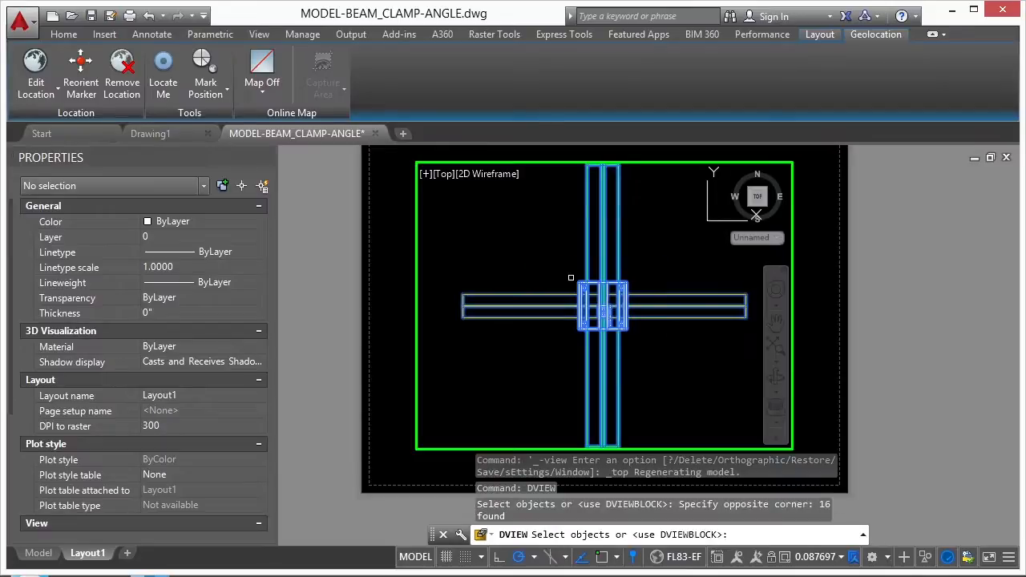
{"action": "mouse_move", "coordinate": [523, 275]}
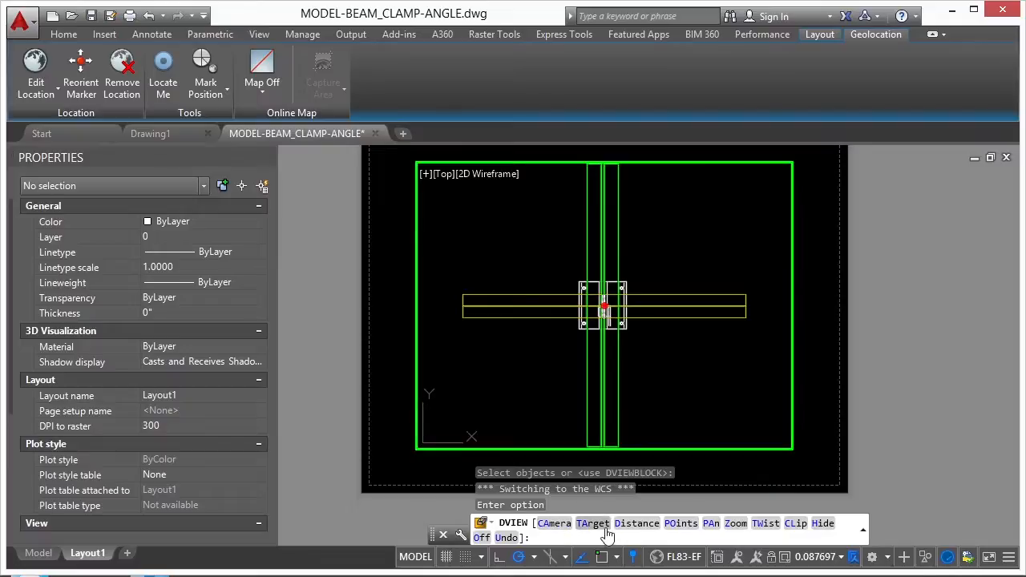
{"action": "mouse_move", "coordinate": [680, 522]}
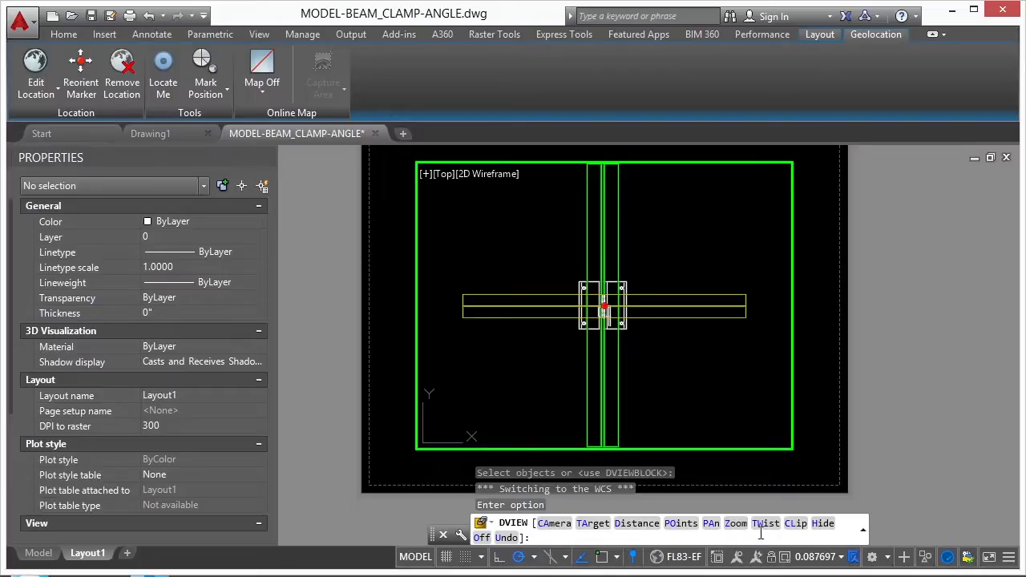
{"action": "mouse_move", "coordinate": [766, 523]}
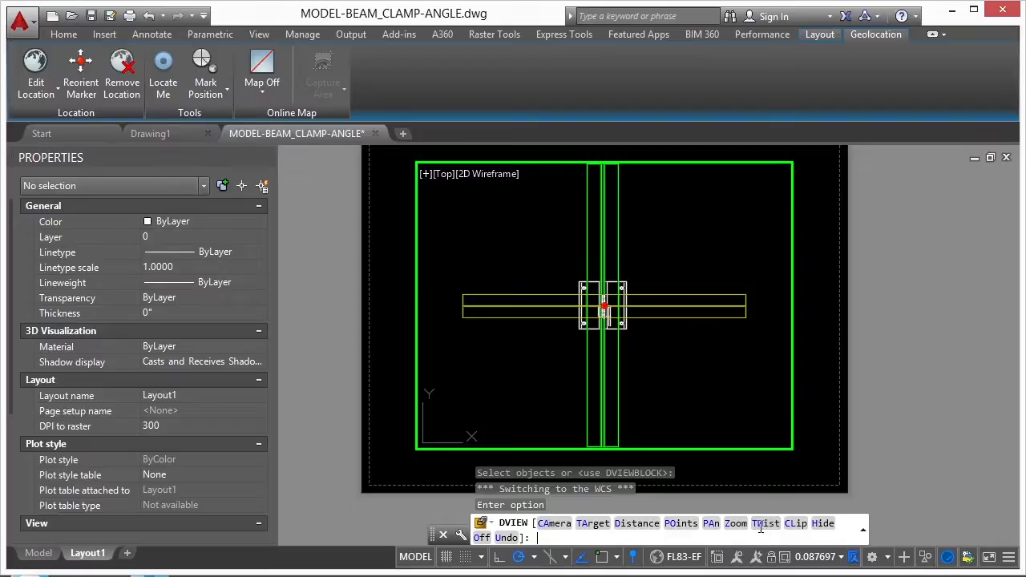
{"action": "type", "text": "TW"}
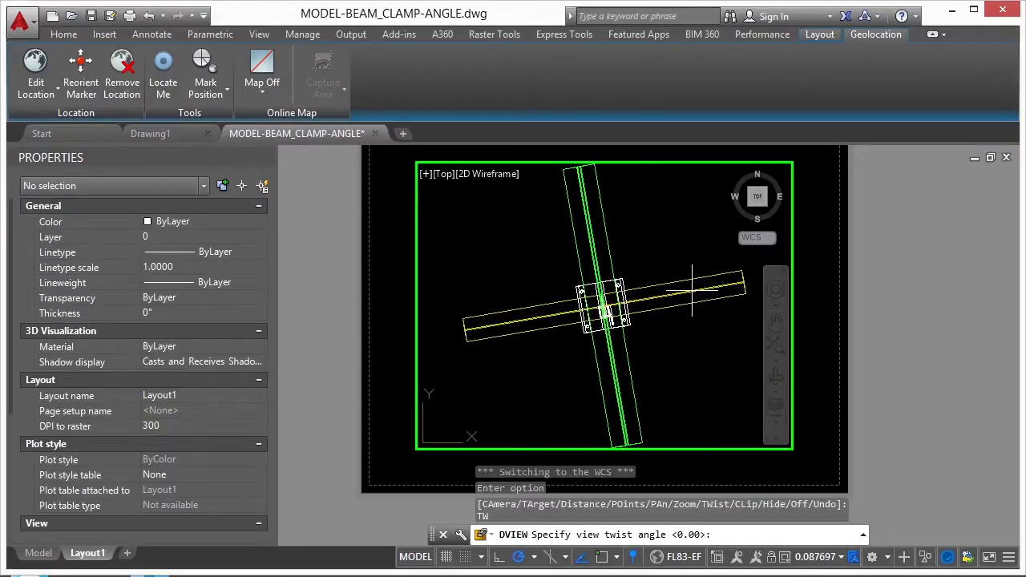
Twist the viewport view by 45 degrees, finish DVIEW and check the clamp in Model space
{"action": "type", "text": "45"}
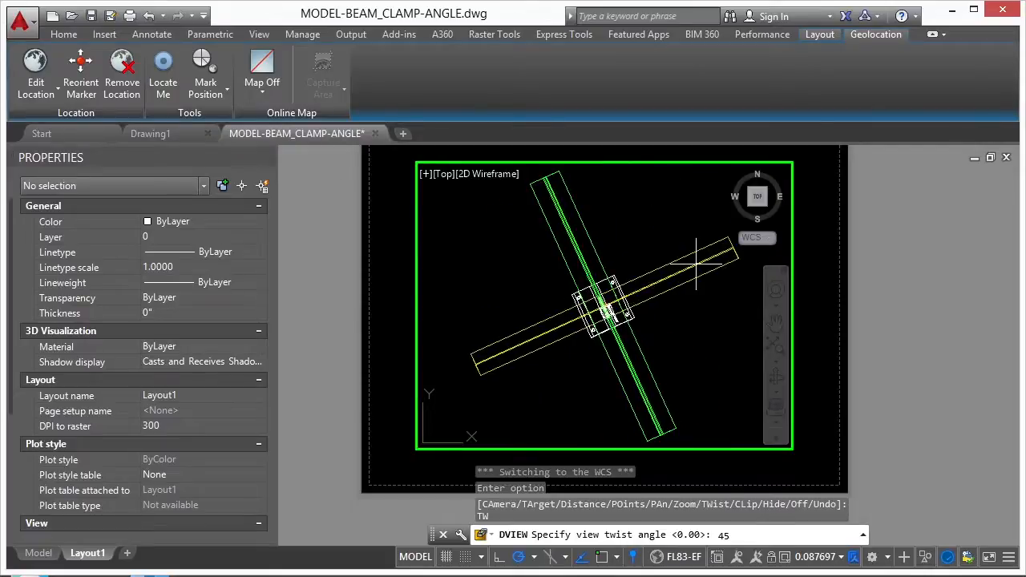
{"action": "key", "text": "Return"}
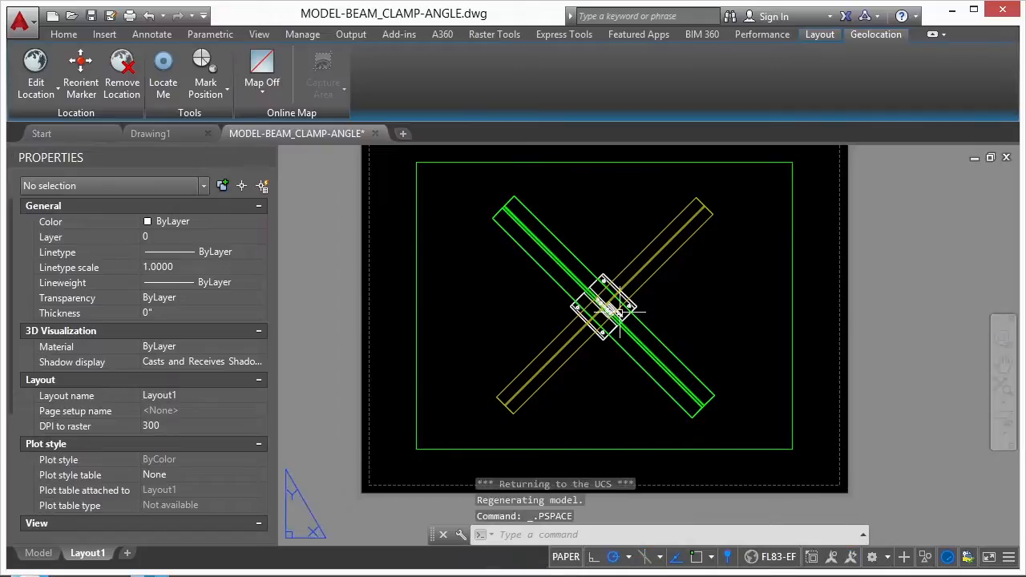
{"action": "left_click", "coordinate": [39, 552]}
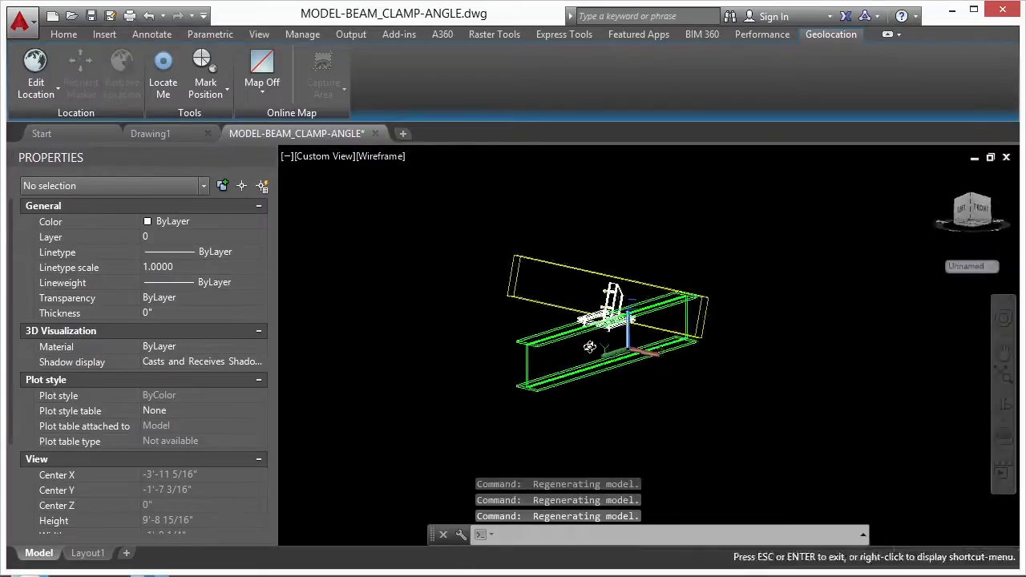
{"action": "left_click", "coordinate": [86, 551]}
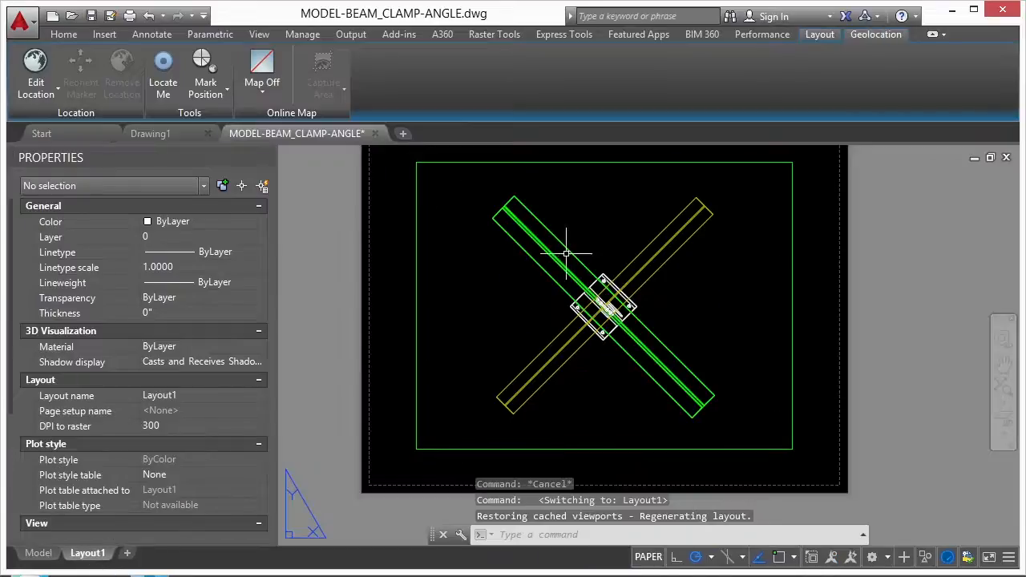
{"action": "mouse_move", "coordinate": [595, 240]}
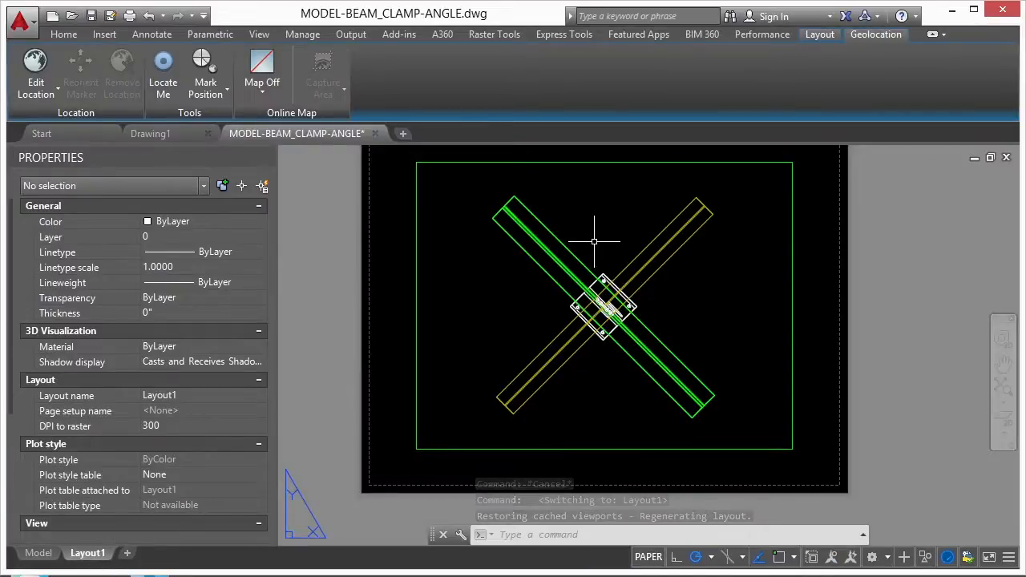
Activate the Layout1 viewport, try a PLAN view then undo it, keeping the 45° twist
{"action": "double_click", "coordinate": [601, 305]}
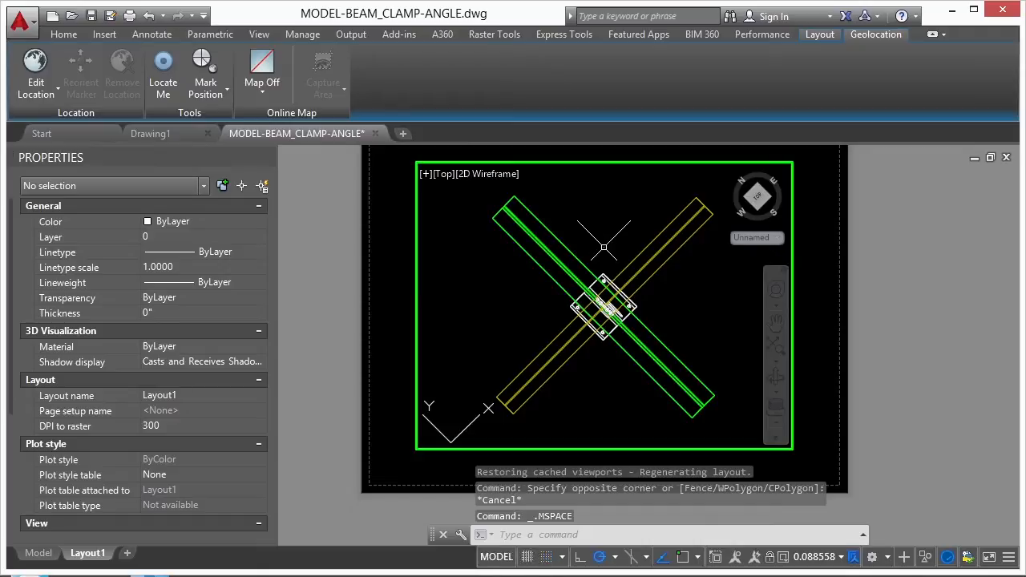
{"action": "mouse_move", "coordinate": [613, 244]}
{"action": "type", "text": "PLAN"}
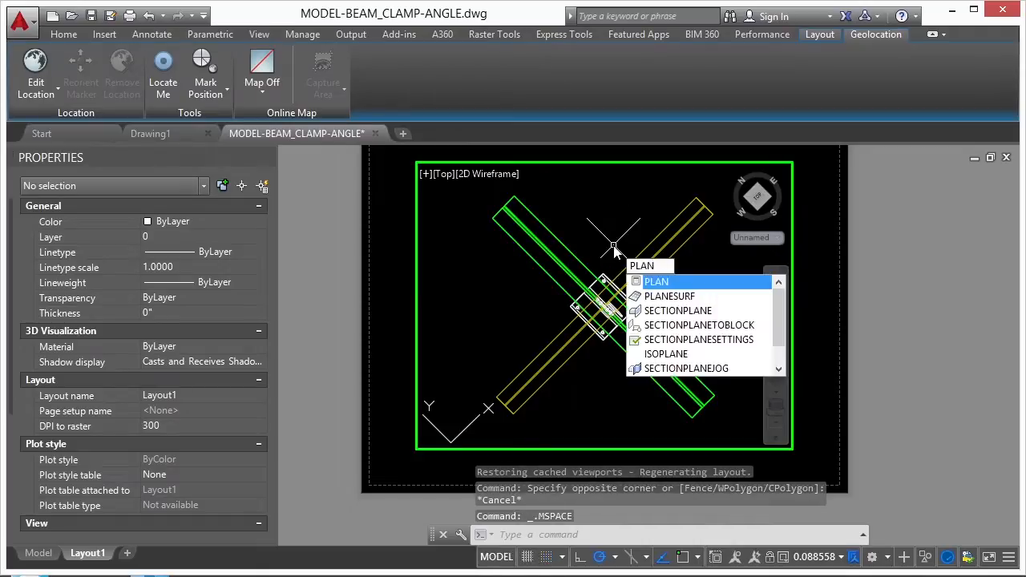
{"action": "left_click", "coordinate": [658, 283]}
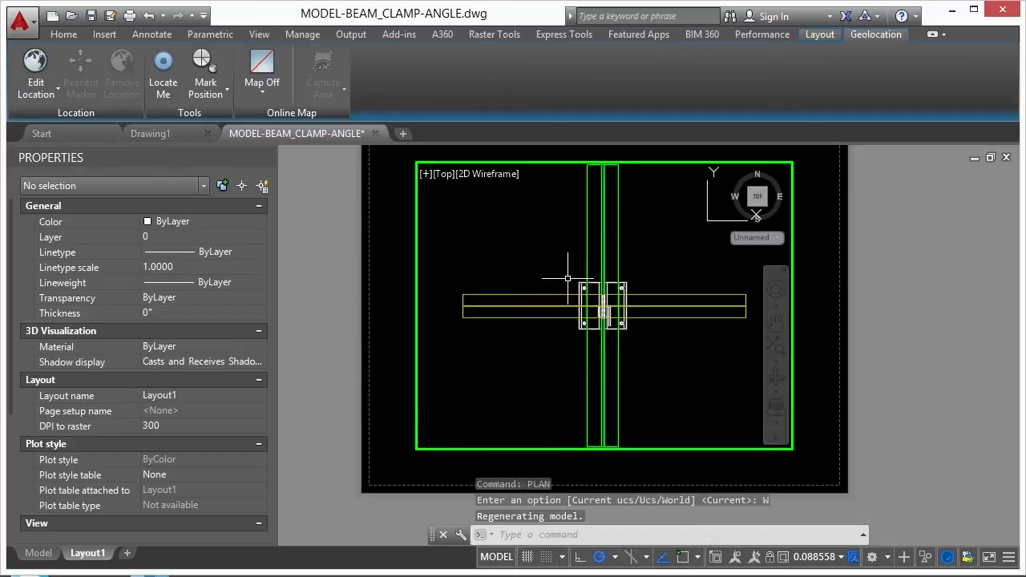
{"action": "key", "text": "ctrl+z"}
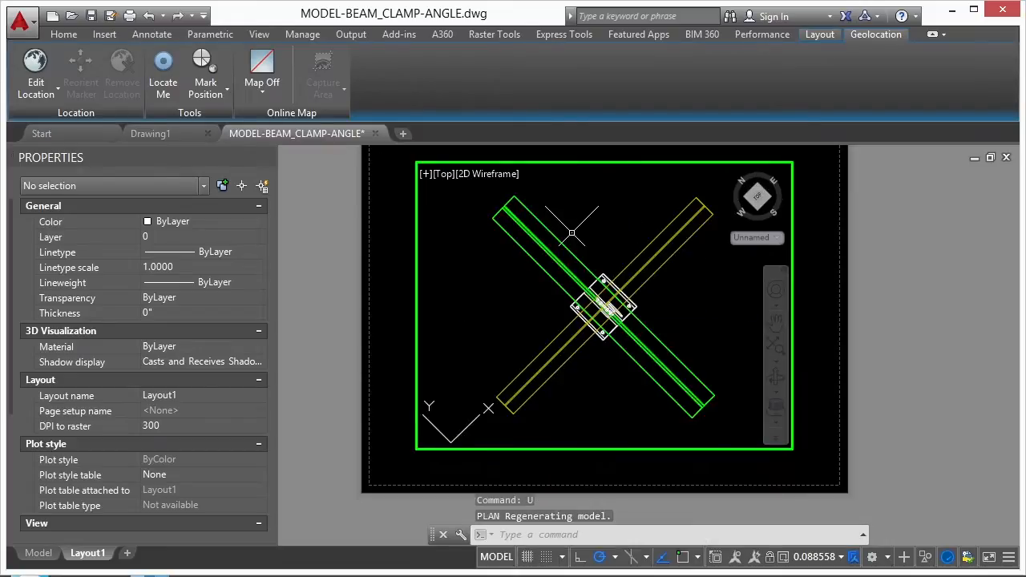
{"action": "type", "text": "D"}
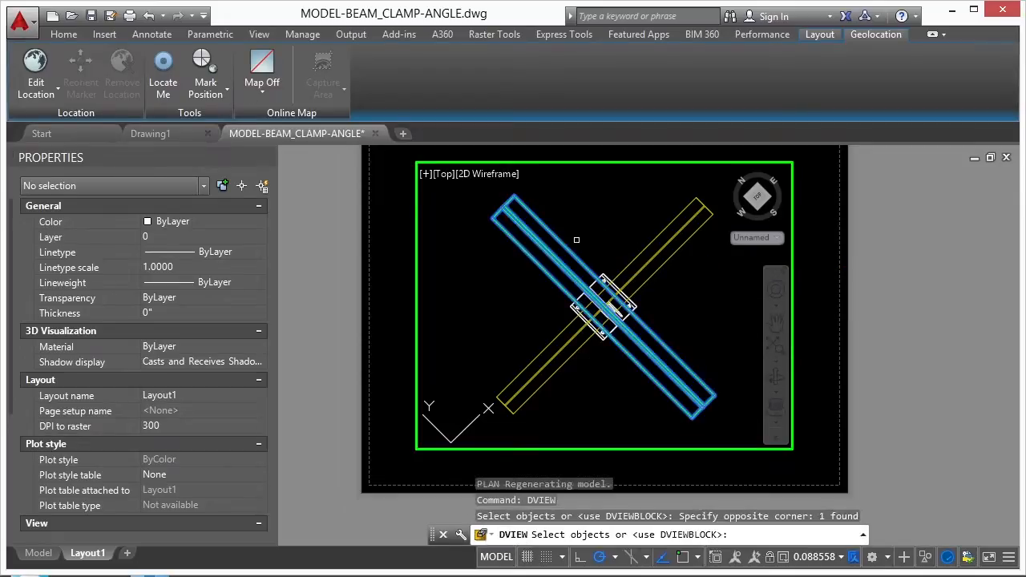
Run DVIEW on the one beam for preview and choose the Twist option
{"action": "key", "text": "Return"}
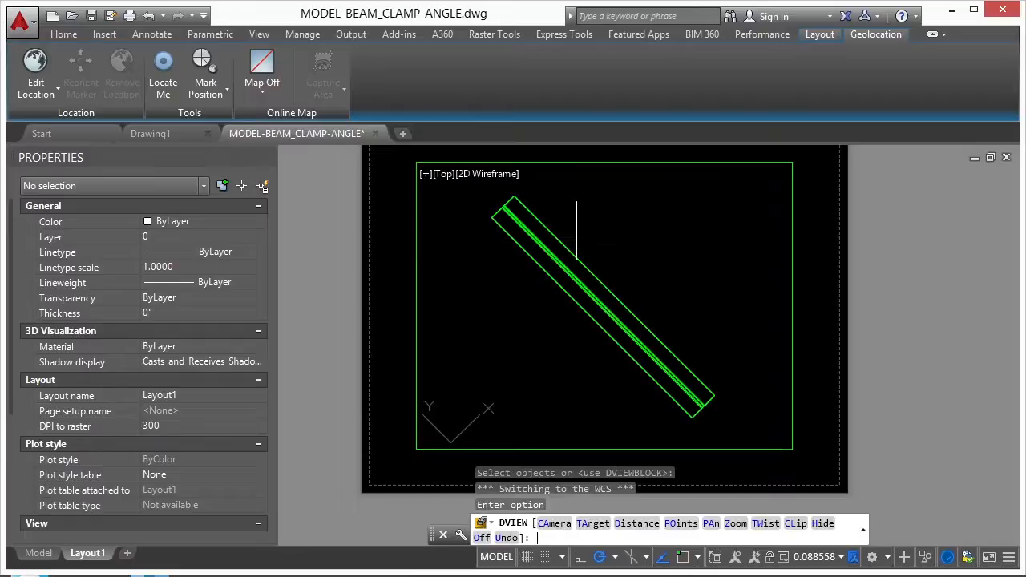
{"action": "mouse_move", "coordinate": [641, 240]}
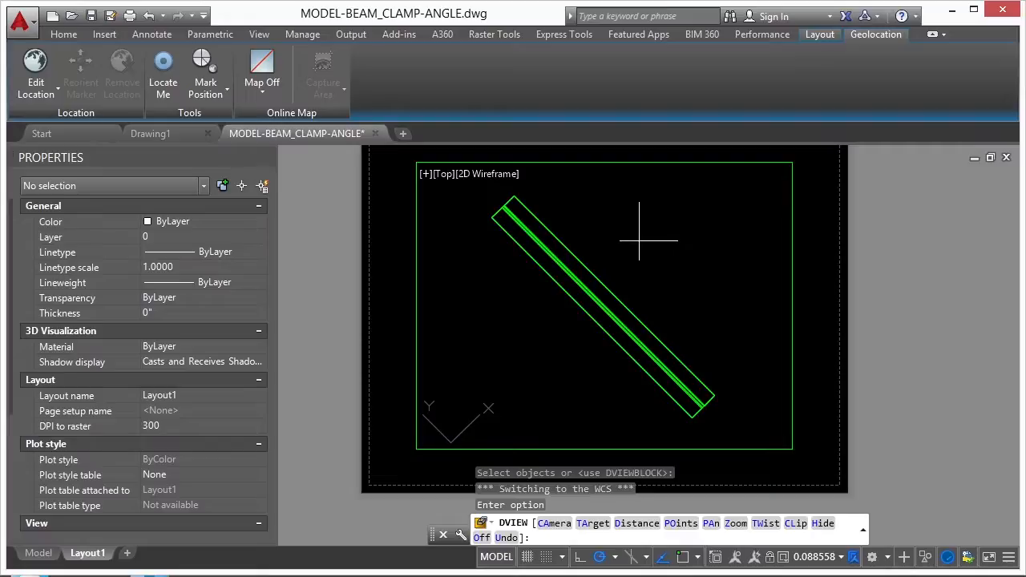
{"action": "type", "text": "tw"}
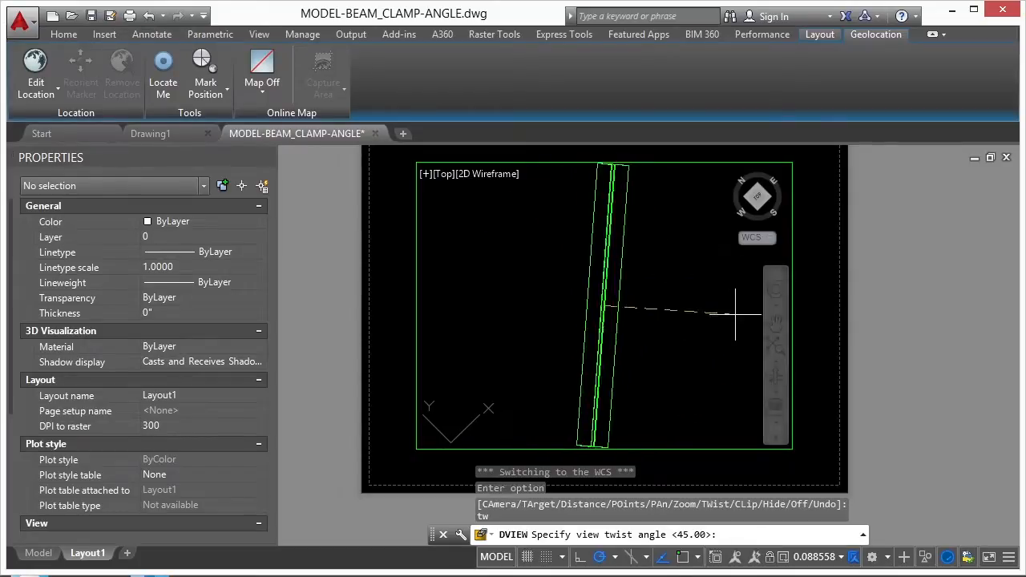
Set the DVIEW twist angle to 0 degrees, returning the viewport to the square top view
{"action": "type", "text": "0"}
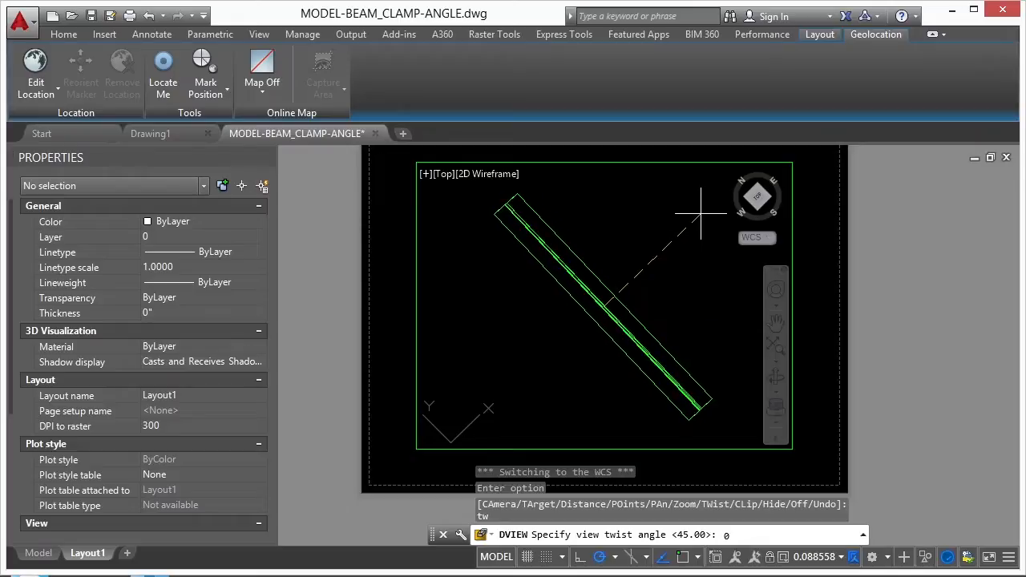
{"action": "key", "text": "Return"}
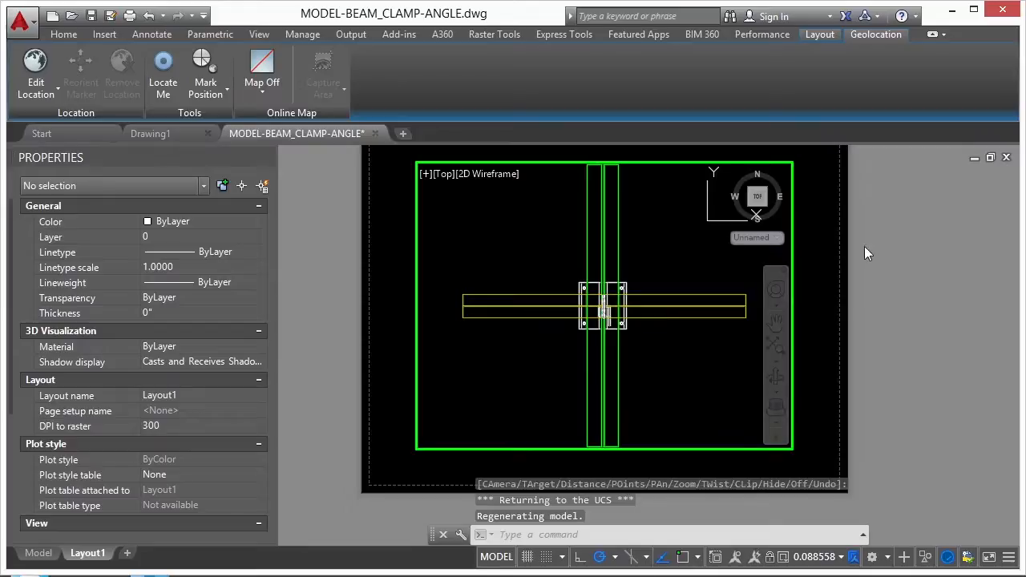
{"action": "mouse_move", "coordinate": [864, 94]}
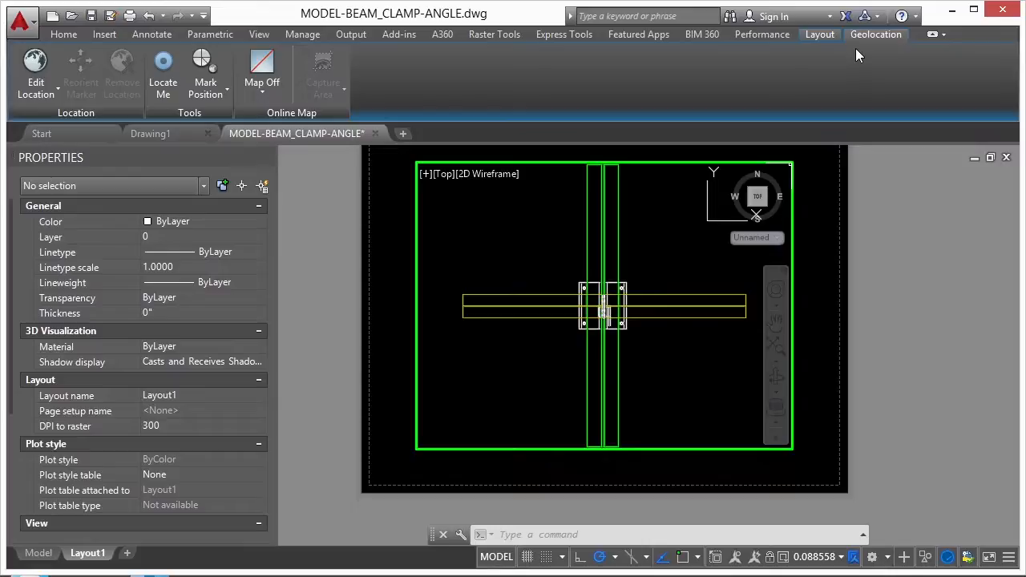
{"action": "mouse_move", "coordinate": [660, 367]}
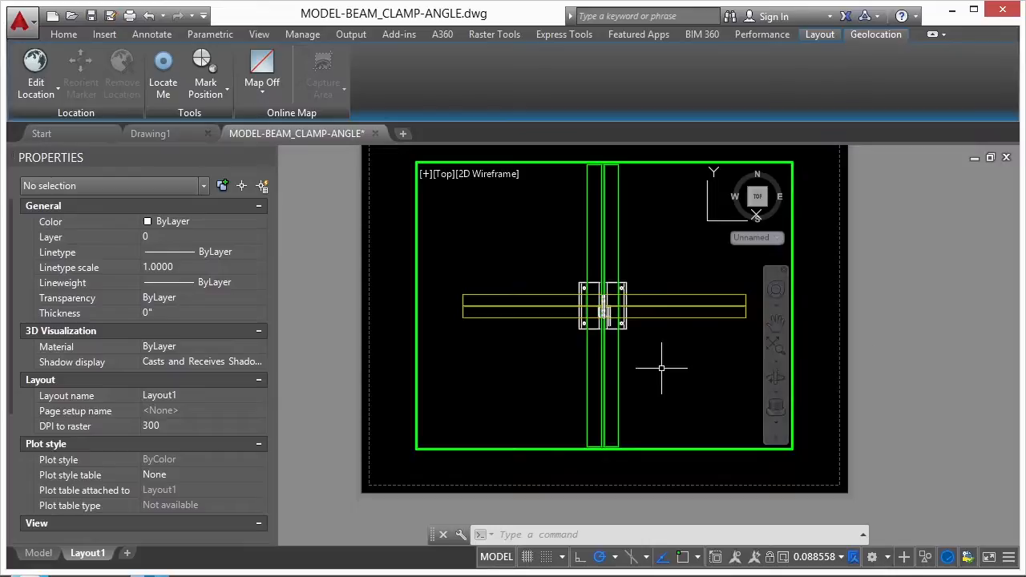
{"action": "mouse_move", "coordinate": [562, 311]}
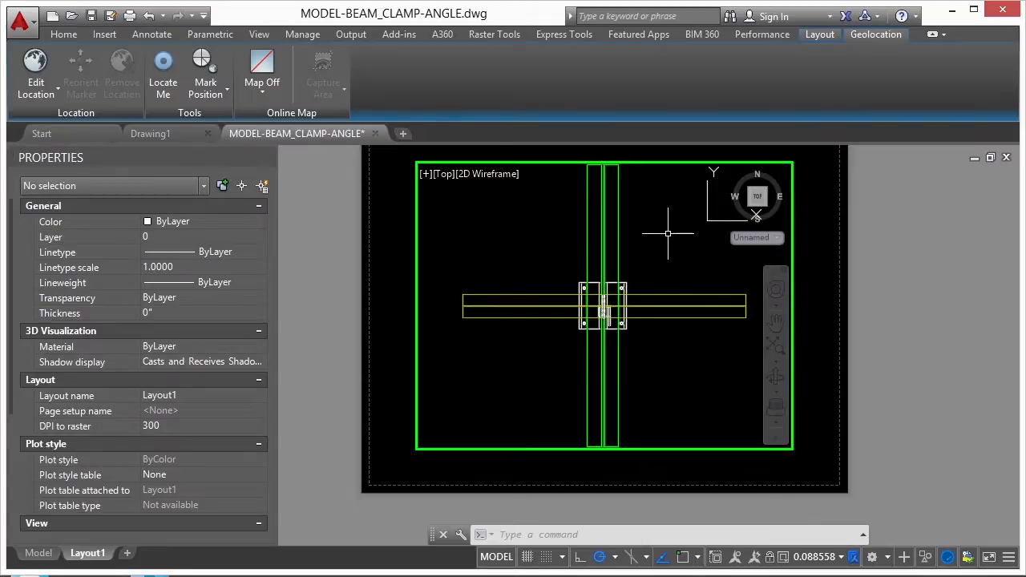
{"action": "mouse_move", "coordinate": [672, 248]}
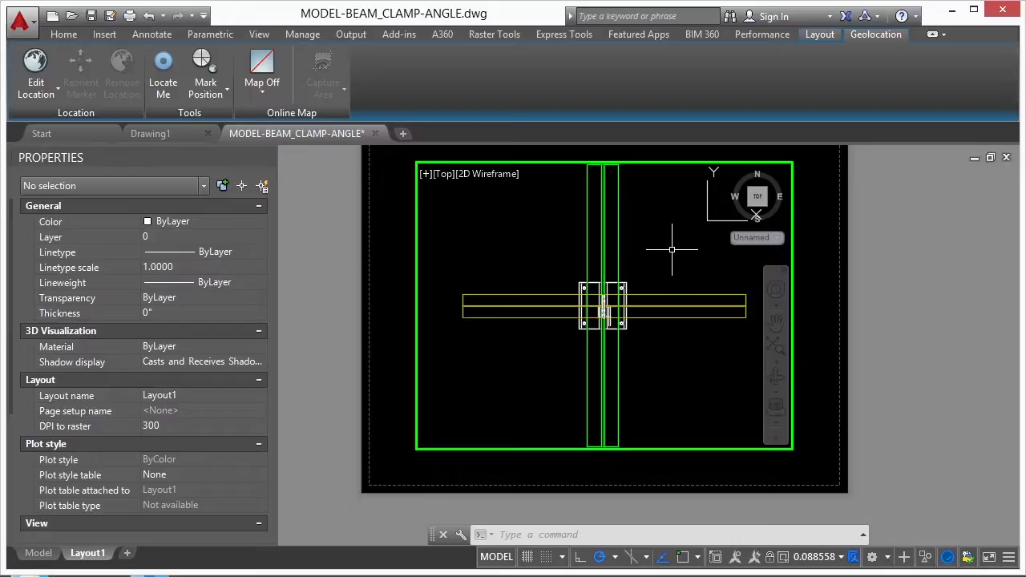
{"action": "mouse_move", "coordinate": [659, 242]}
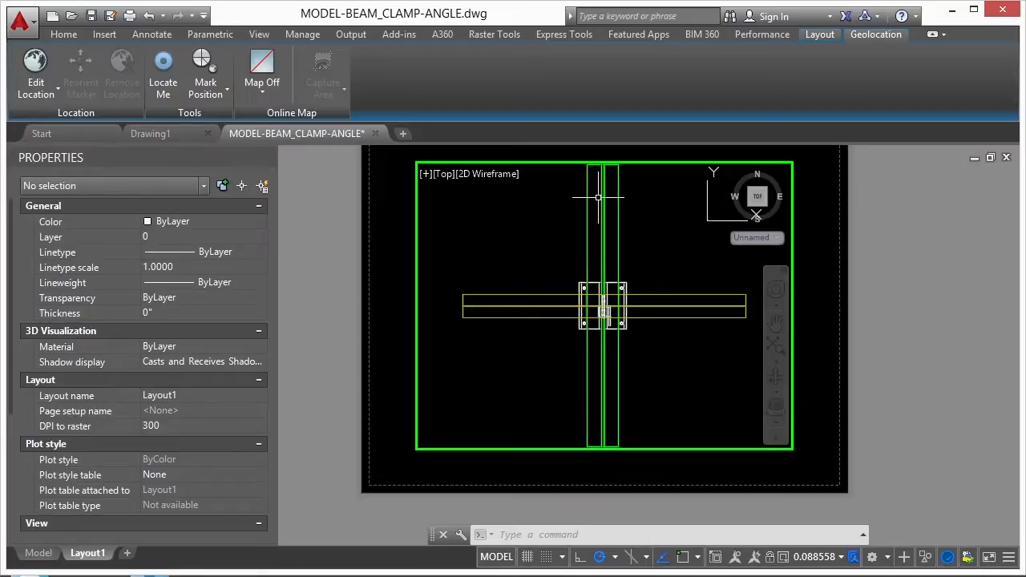
{"action": "mouse_move", "coordinate": [597, 377]}
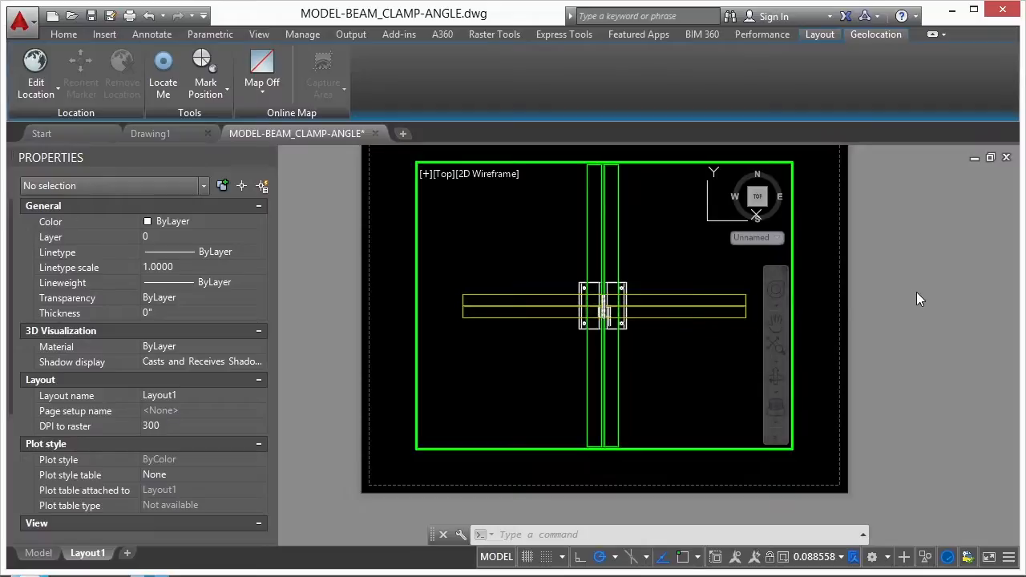
{"action": "mouse_move", "coordinate": [906, 247]}
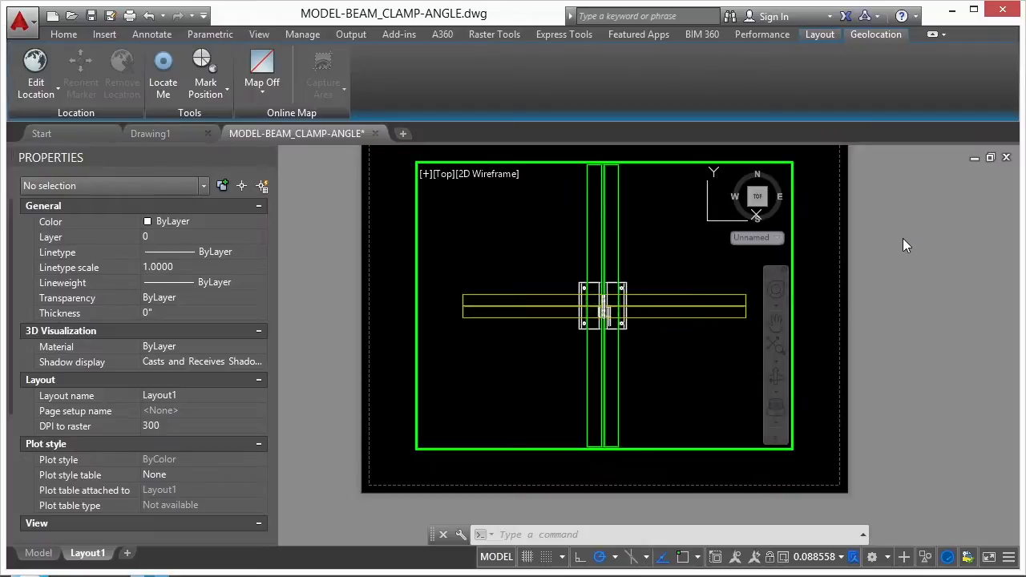